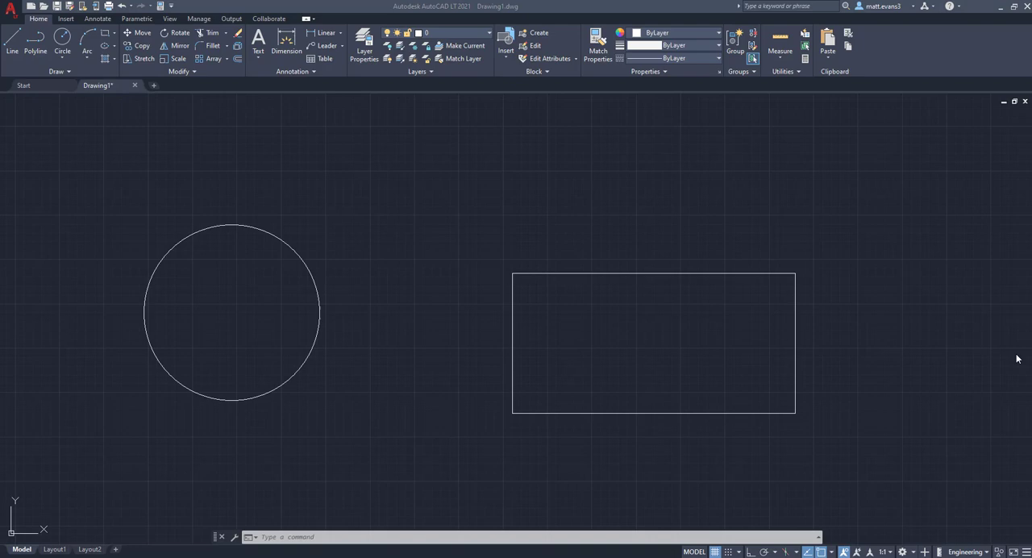
pyautogui.moveTo(669, 200)
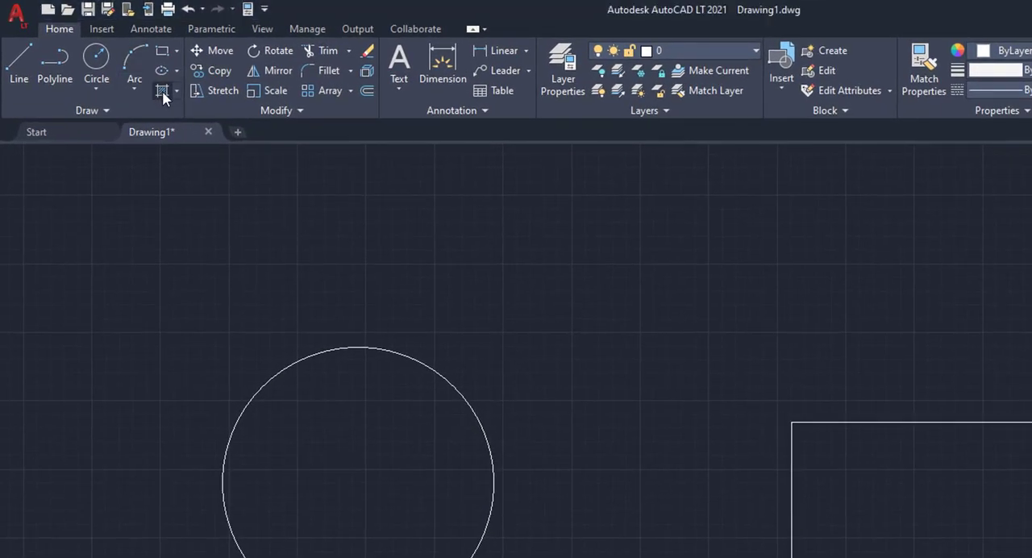
# Step: Start a hatch and view the Hatch Type choices: solid, gradient, pattern, user defined
pyautogui.click(164, 91)
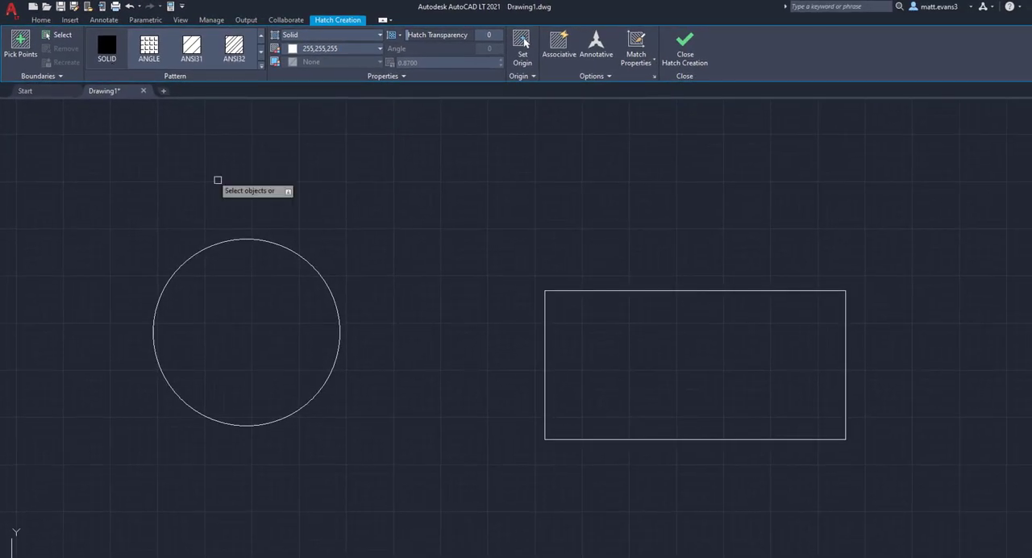
pyautogui.moveTo(256, 217)
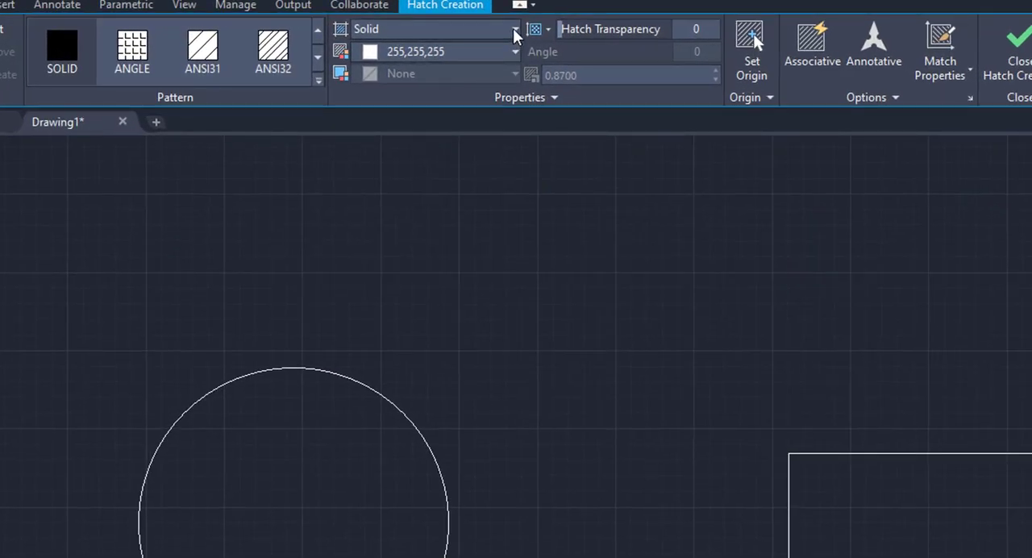
pyautogui.click(514, 29)
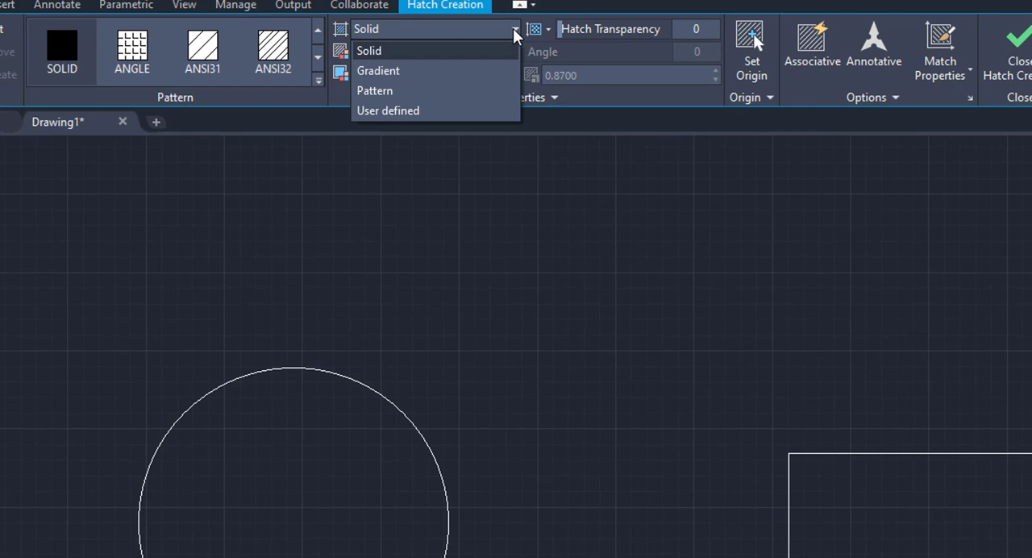
pyautogui.moveTo(462, 70)
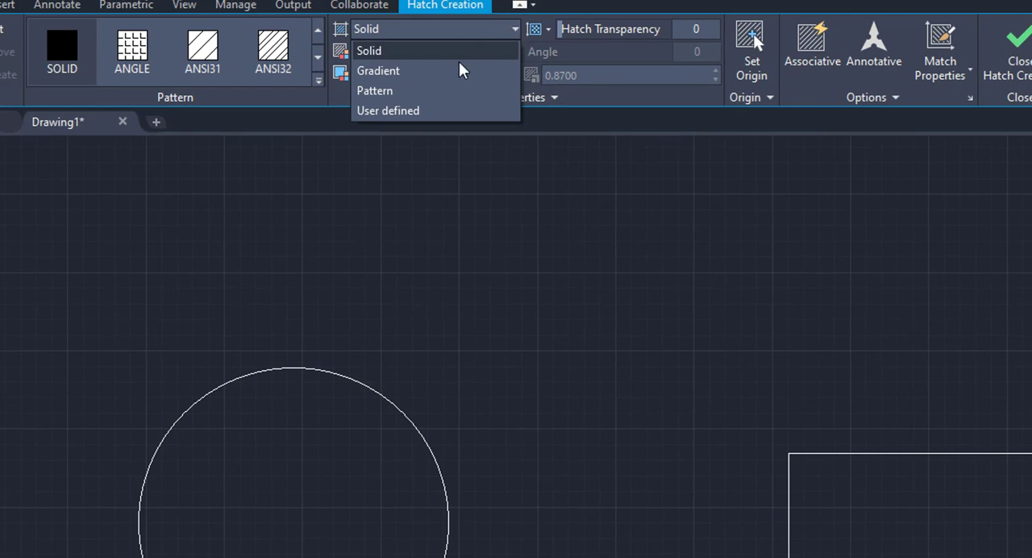
pyautogui.moveTo(444, 63)
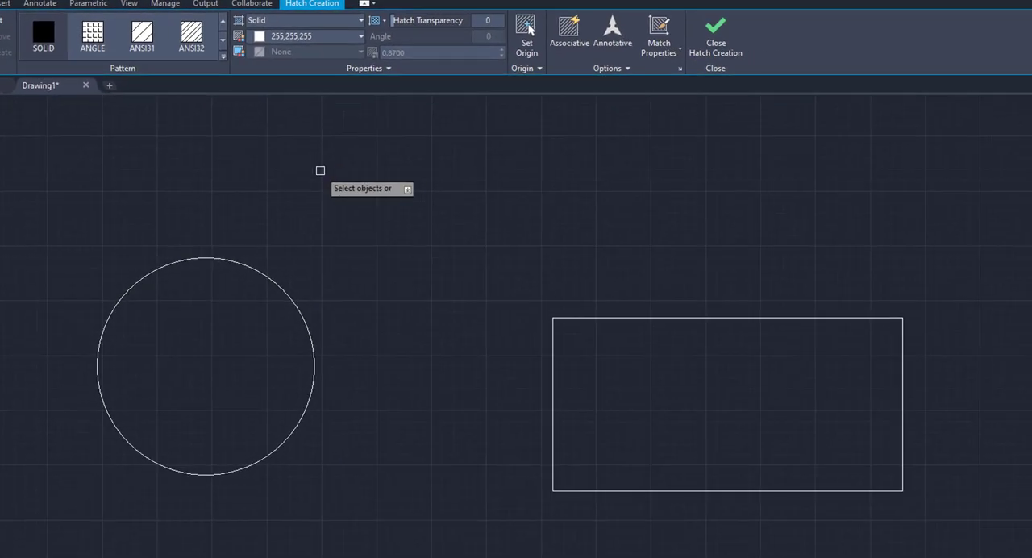
pyautogui.moveTo(271, 267)
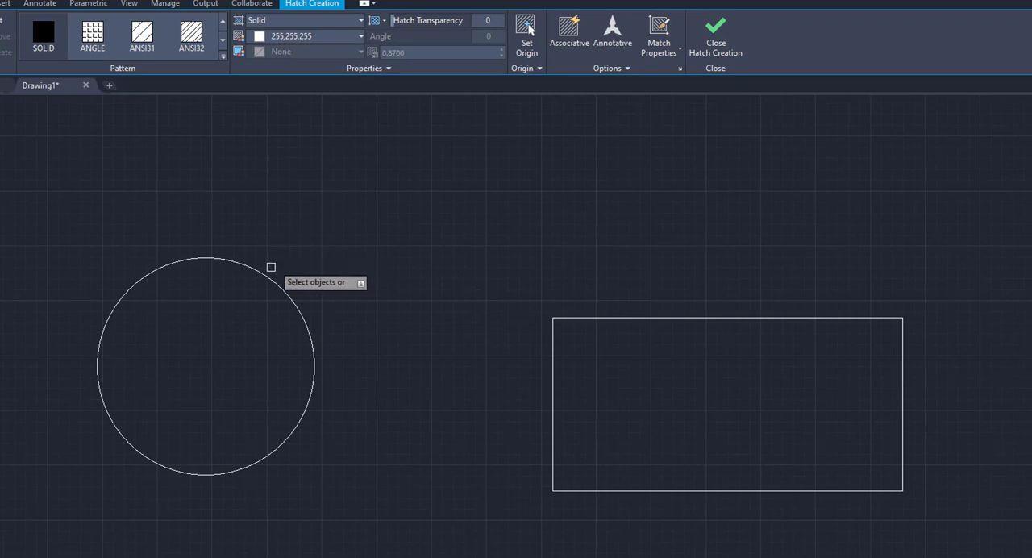
# Step: Apply a solid hatch inside the circle and make its colour Red
pyautogui.click(206, 367)
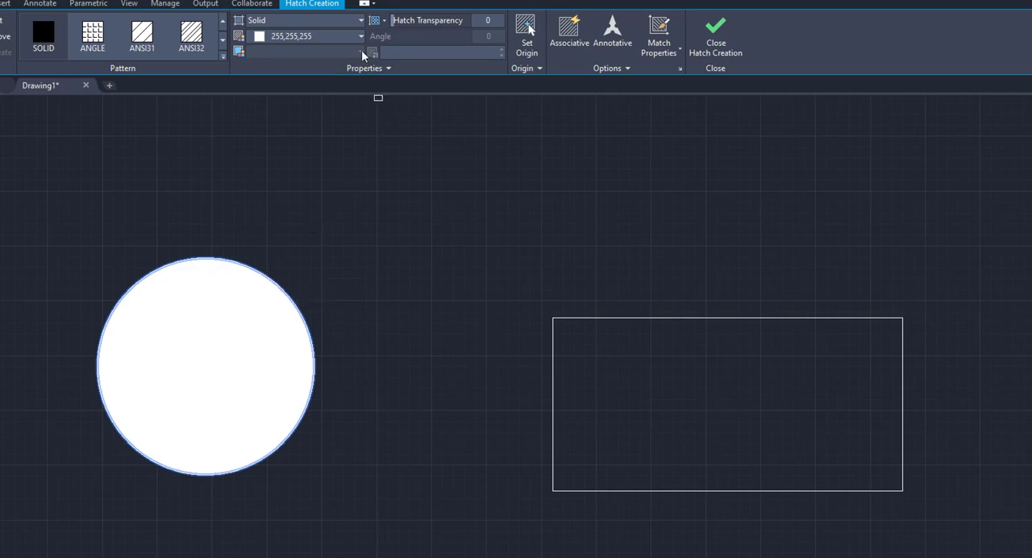
pyautogui.click(360, 36)
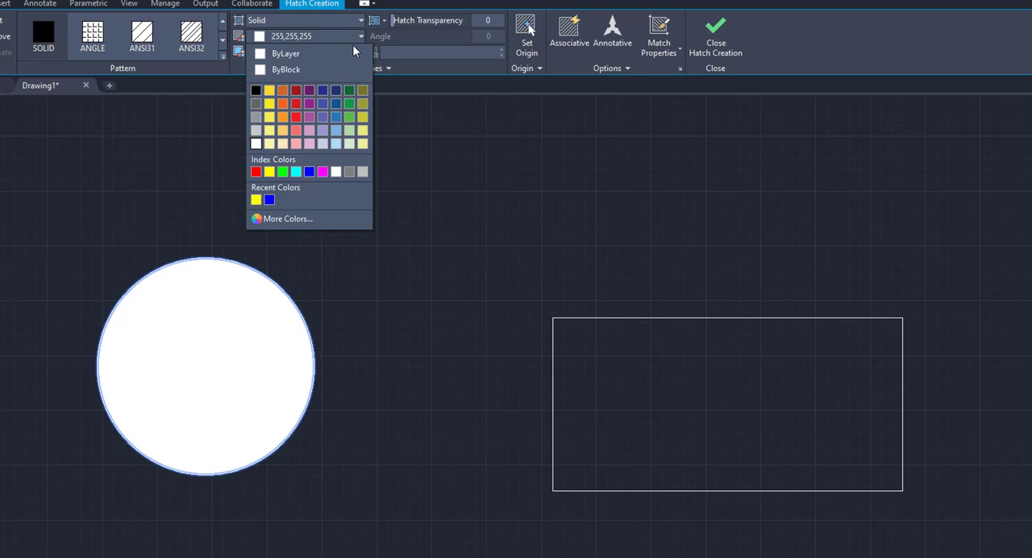
pyautogui.click(283, 129)
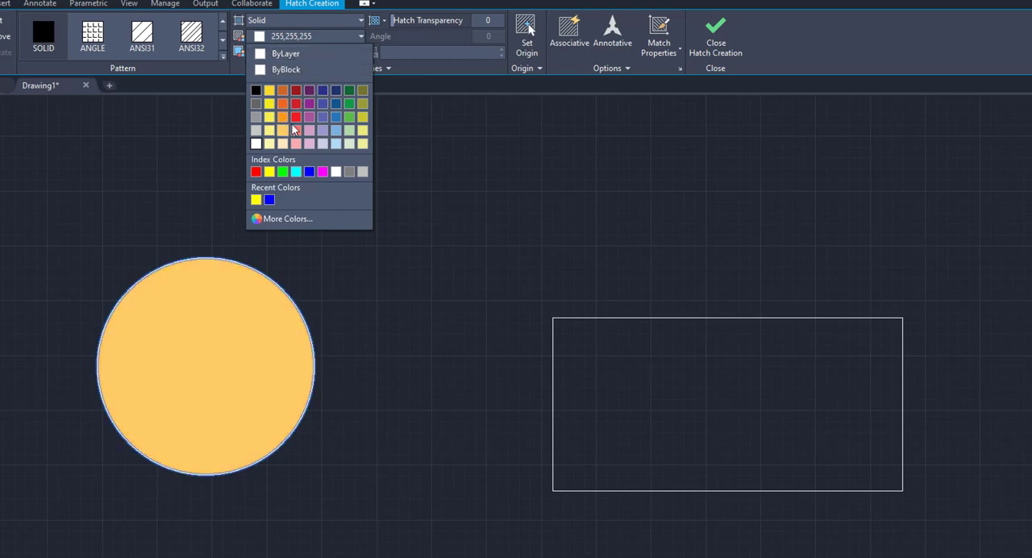
pyautogui.click(309, 171)
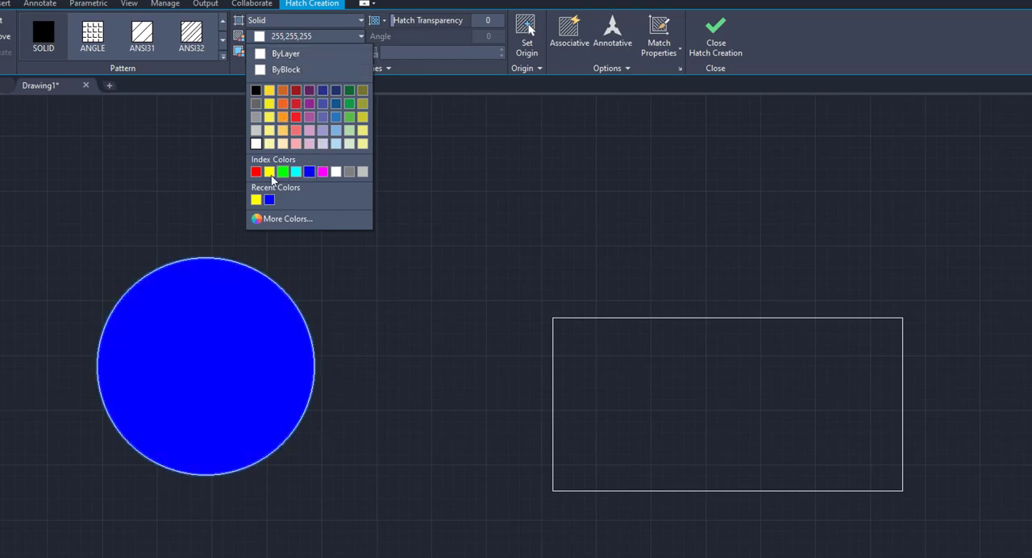
pyautogui.click(269, 171)
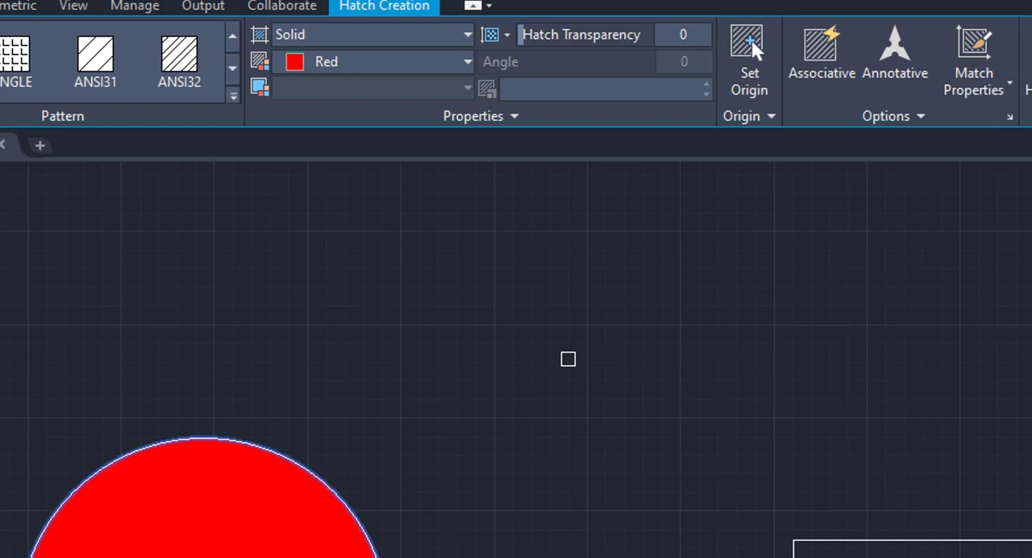
pyautogui.moveTo(446, 198)
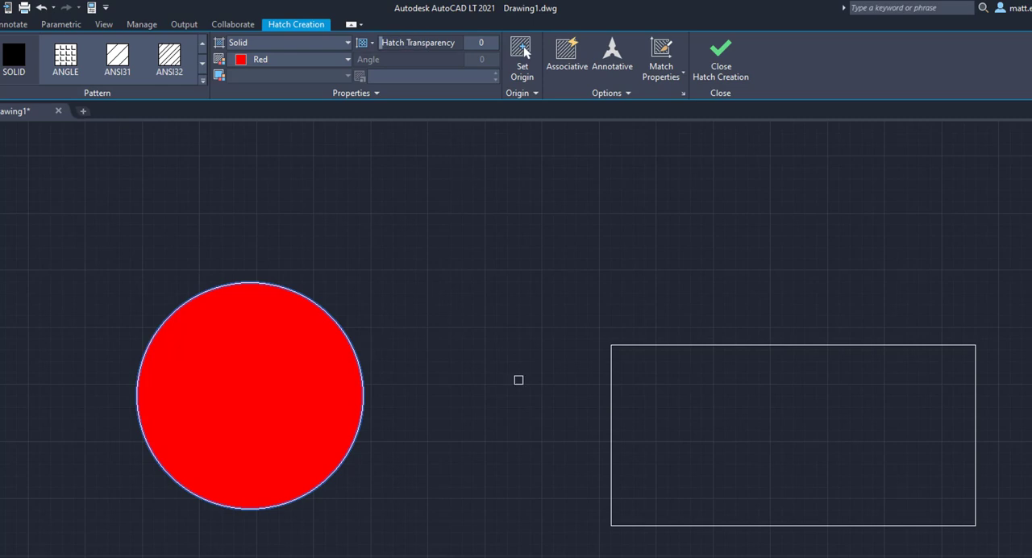
# Step: Switch the circle's hatch type to Gradient for a blue-to-yellow fill
pyautogui.click(346, 42)
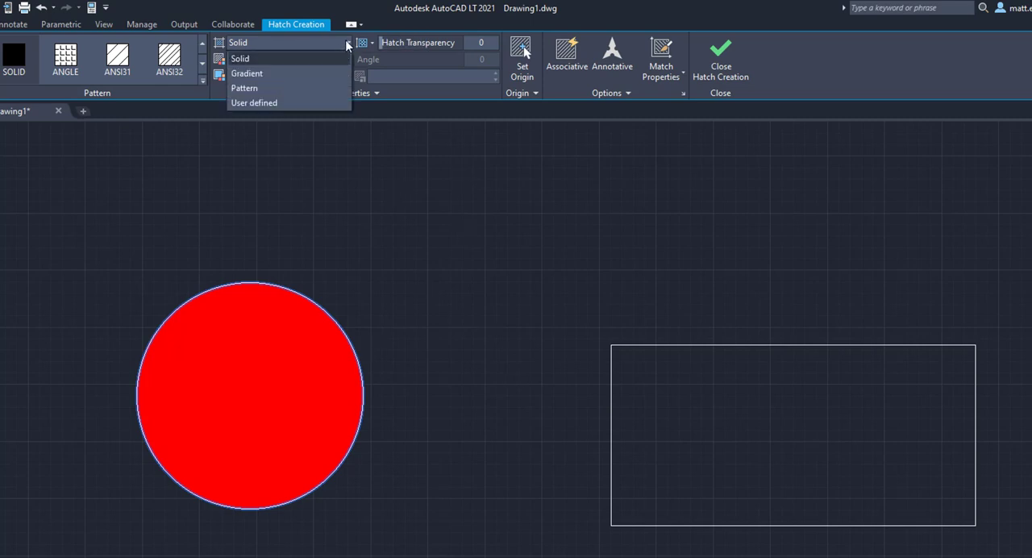
pyautogui.click(246, 72)
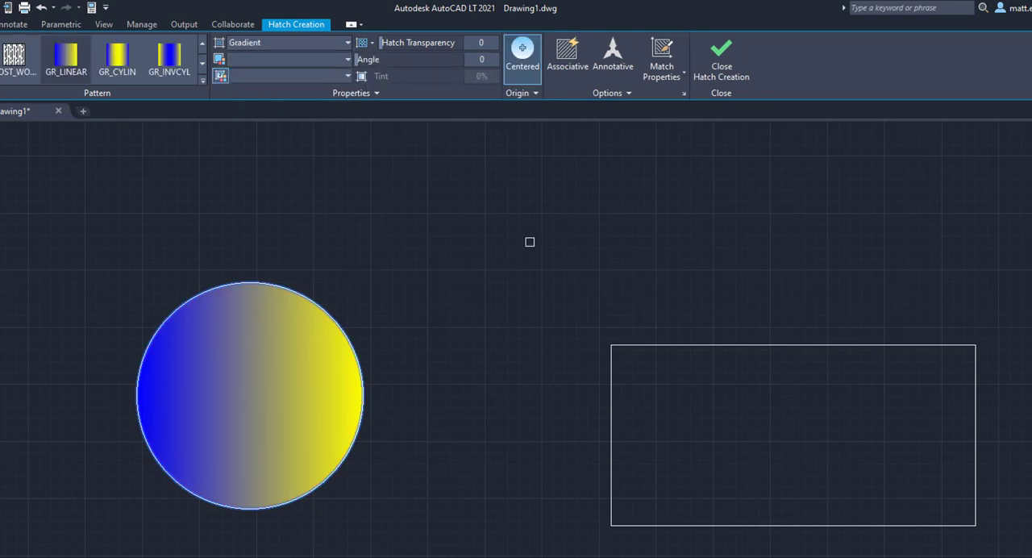
pyautogui.moveTo(484, 230)
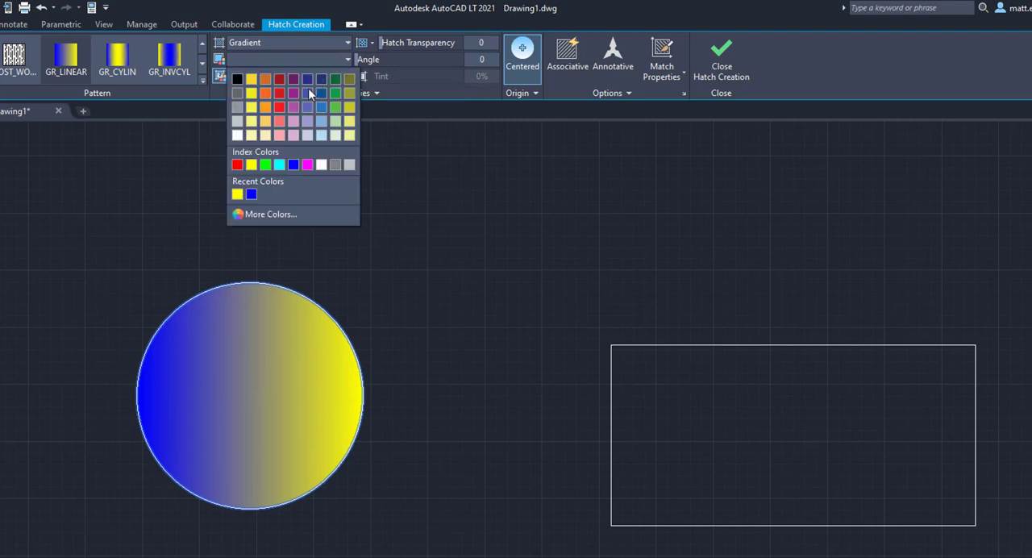
pyautogui.click(279, 135)
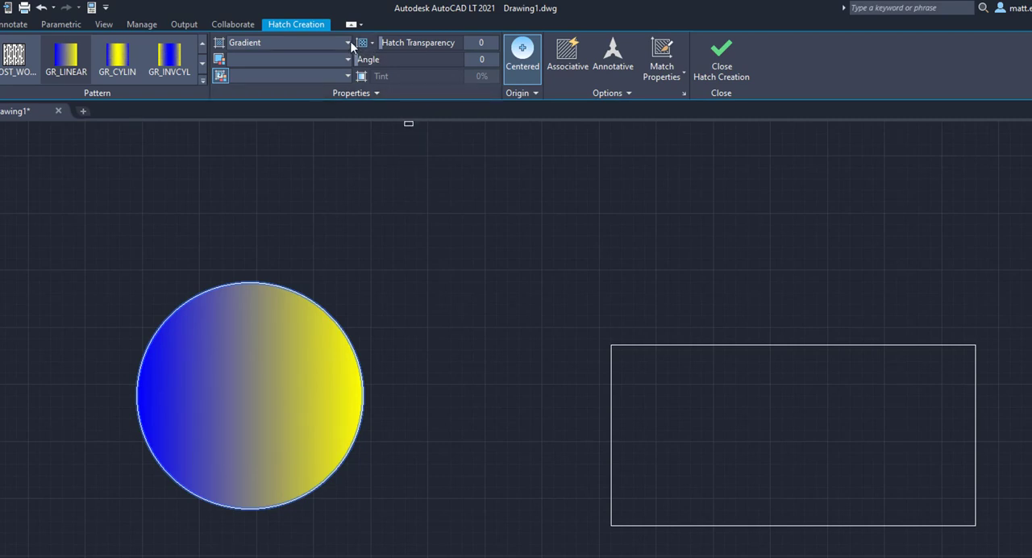
# Step: Set the hatch type to Pattern and scroll through the pattern gallery
pyautogui.click(348, 42)
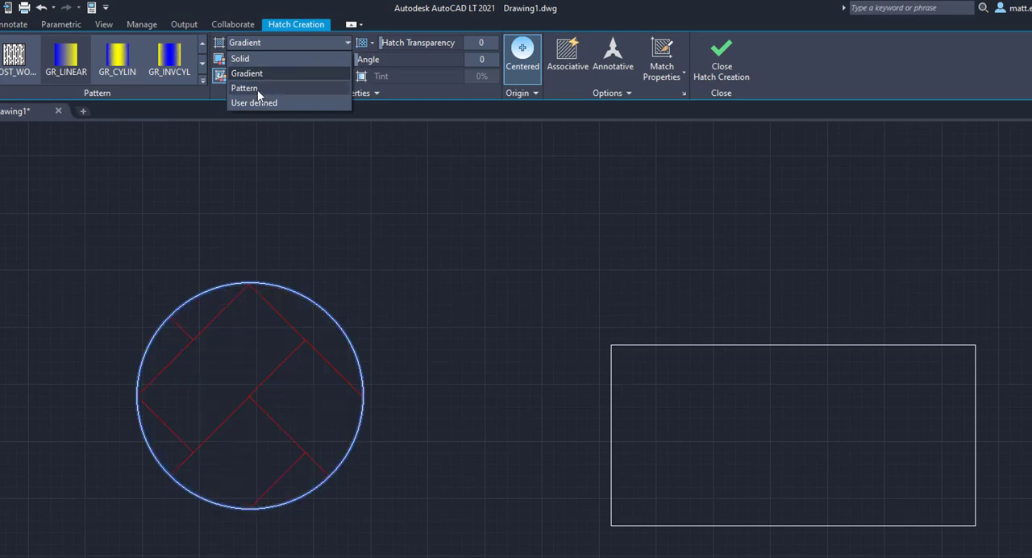
pyautogui.click(244, 88)
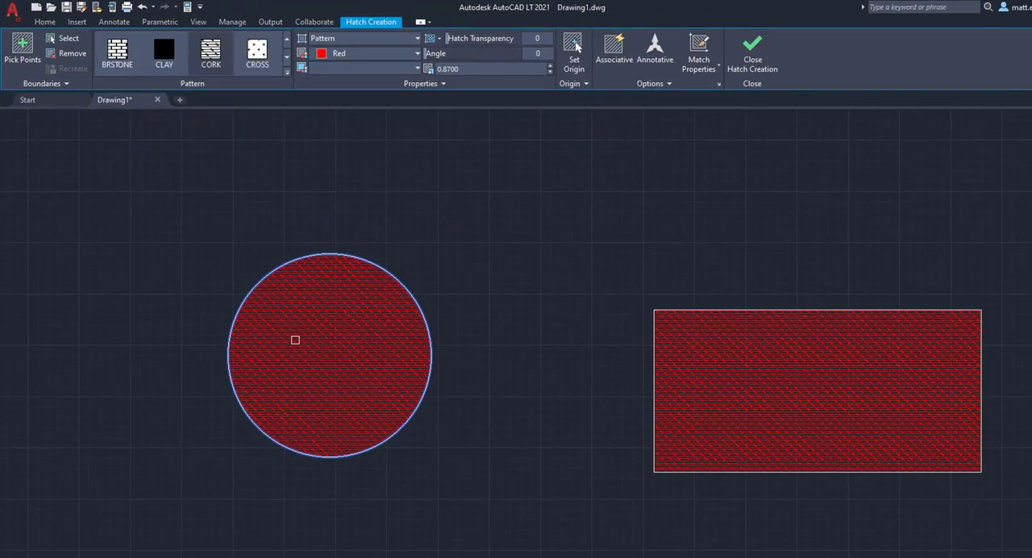
pyautogui.scroll(-3)
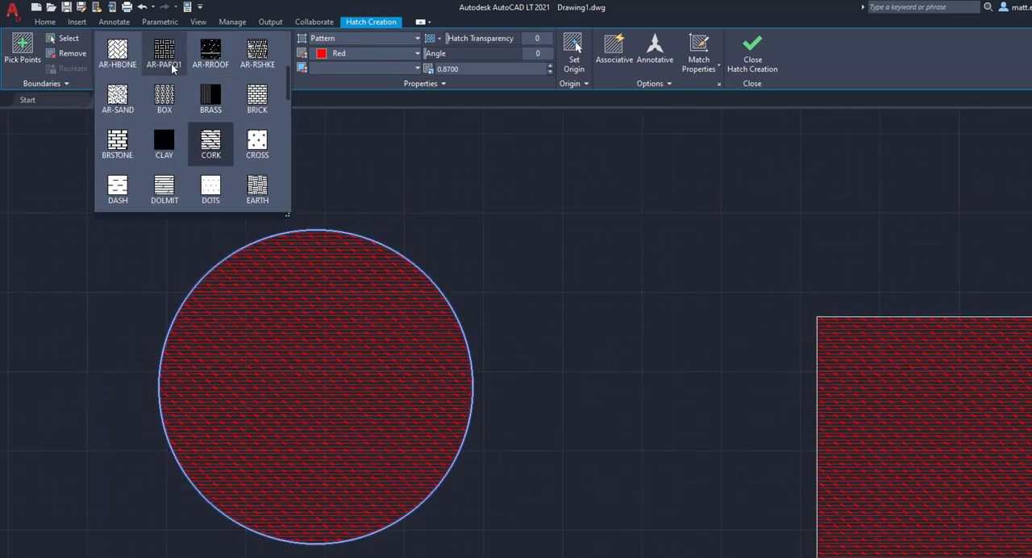
# Step: Apply the AR-PARQ1 parquet pattern and reduce the hatch scale to 0.17
pyautogui.click(163, 52)
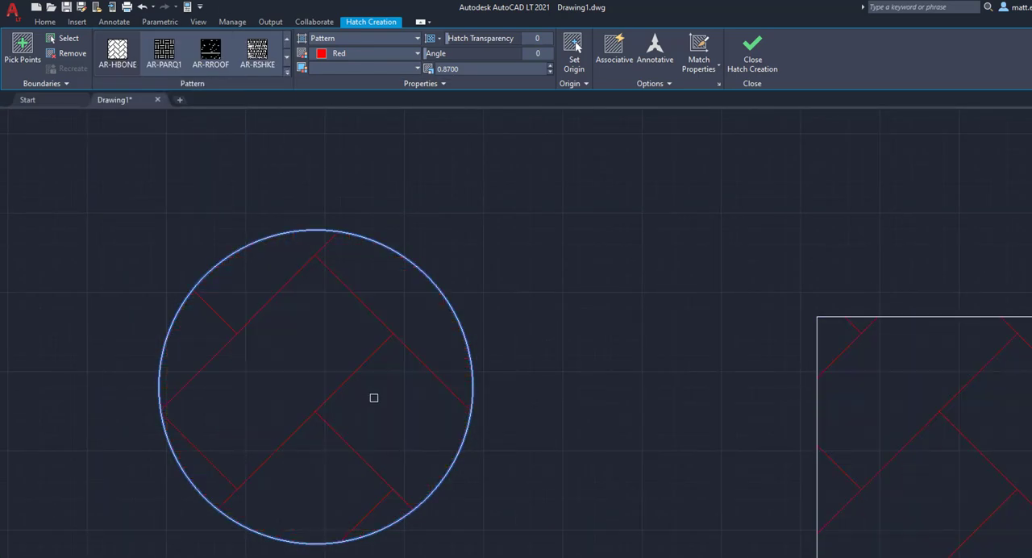
pyautogui.moveTo(615, 428)
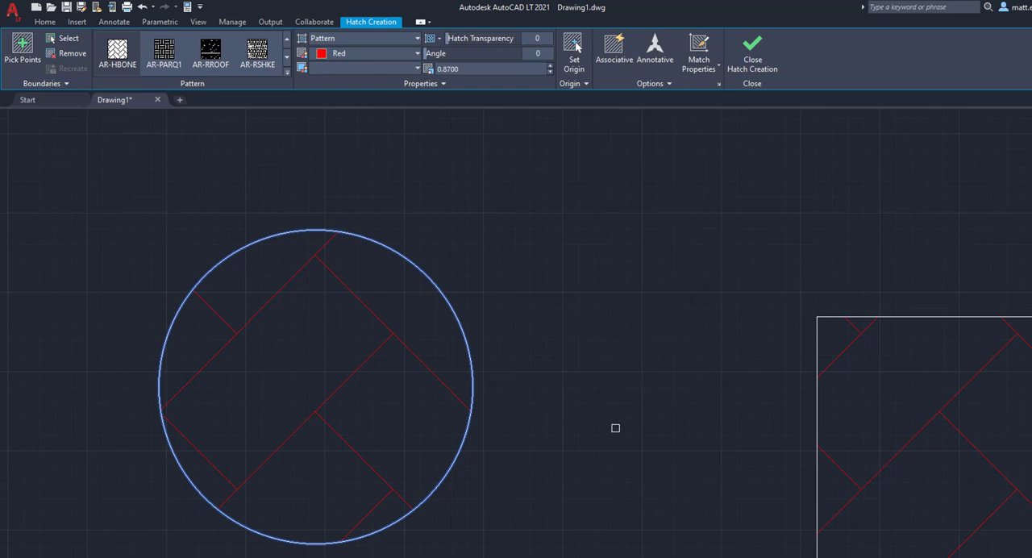
pyautogui.moveTo(590, 424)
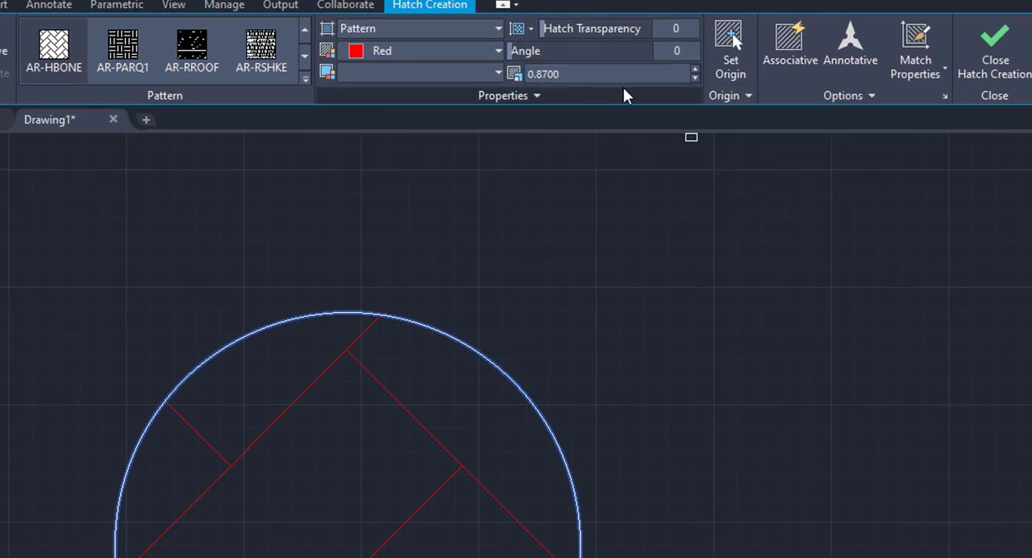
pyautogui.click(694, 78)
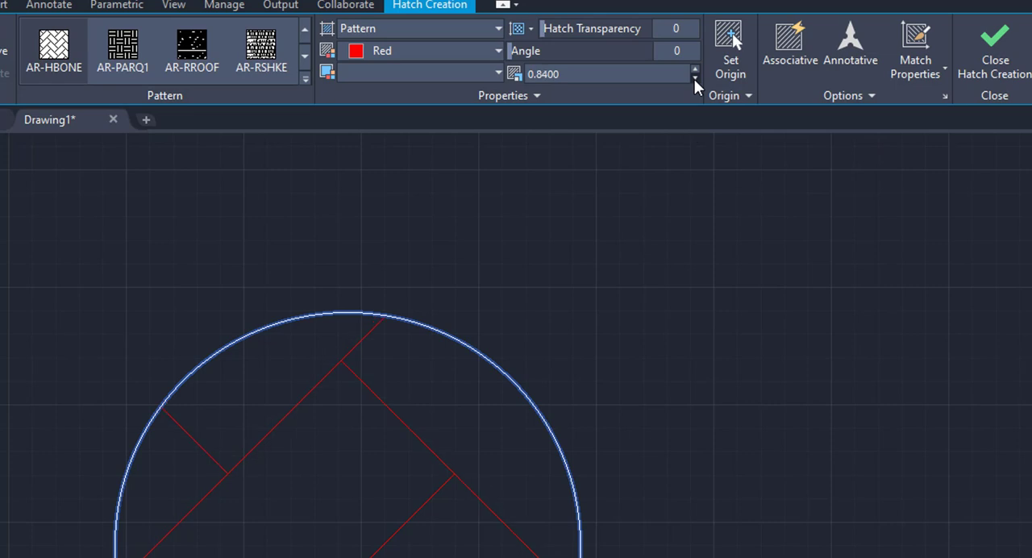
pyautogui.click(694, 78)
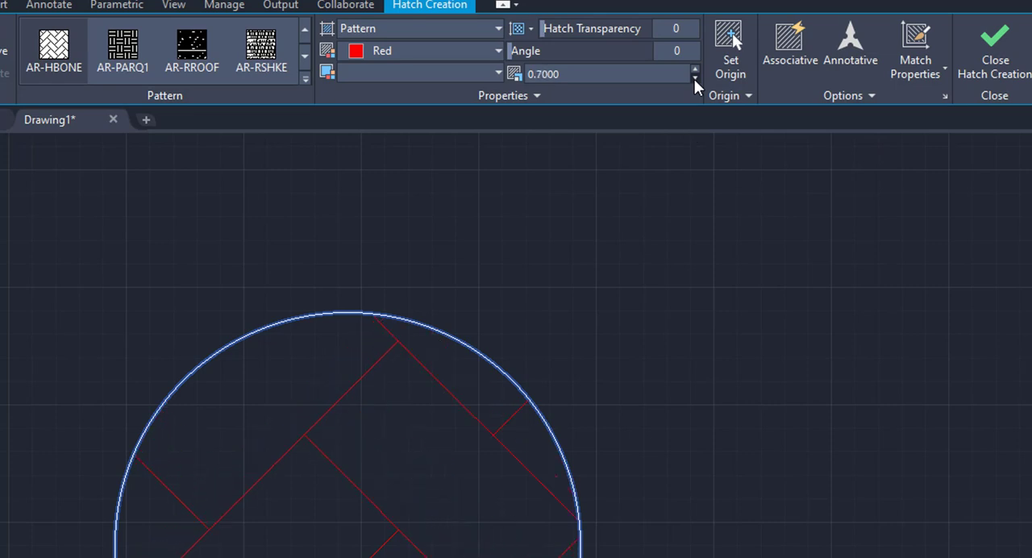
pyautogui.click(694, 77)
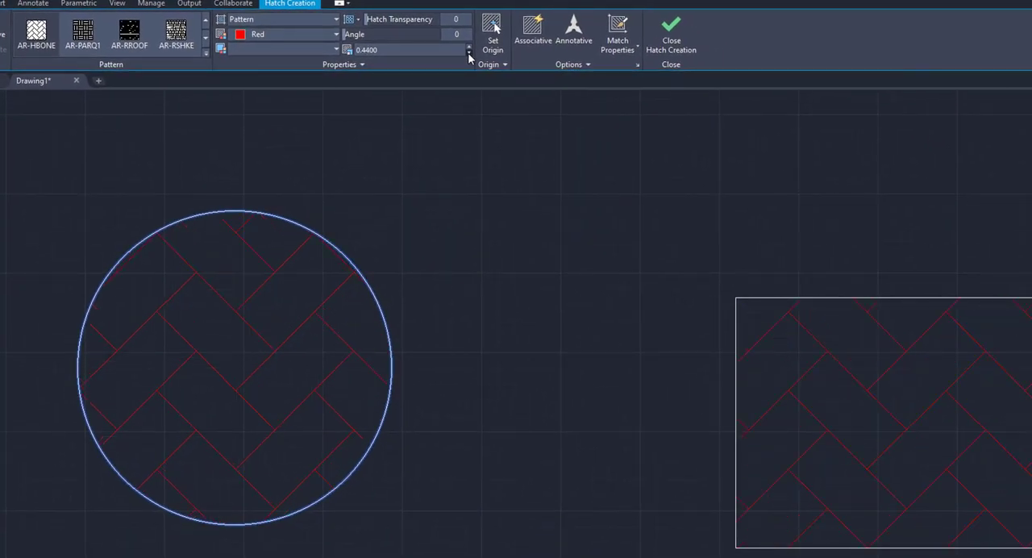
pyautogui.click(470, 53)
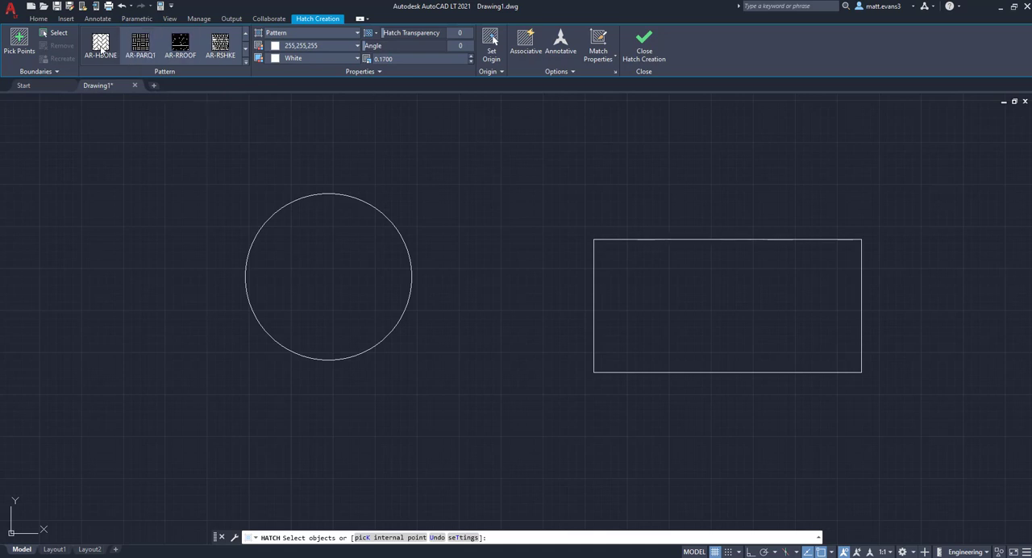
# Step: Change the hatch line colour from Red to yellow and set Background Color to None
pyautogui.click(328, 276)
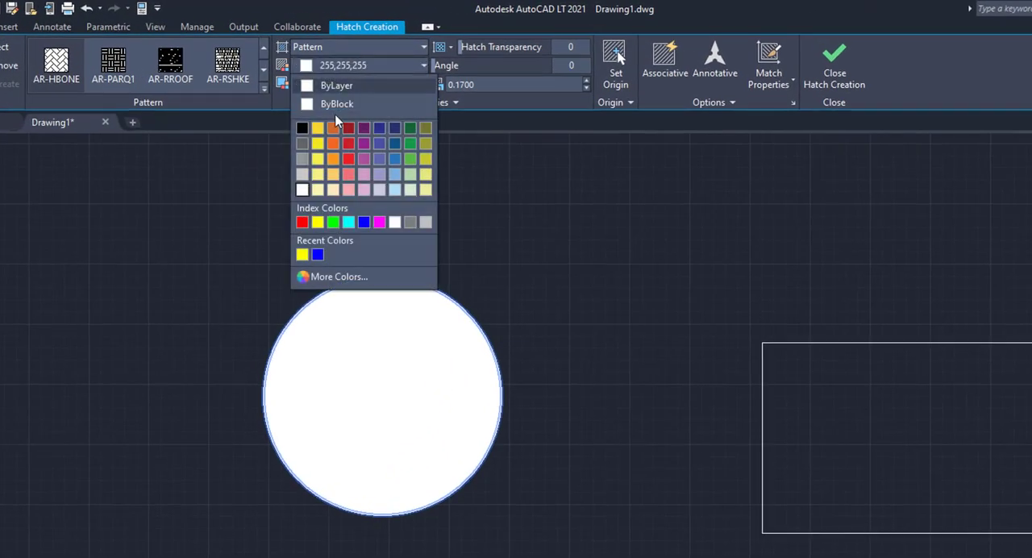
pyautogui.click(302, 222)
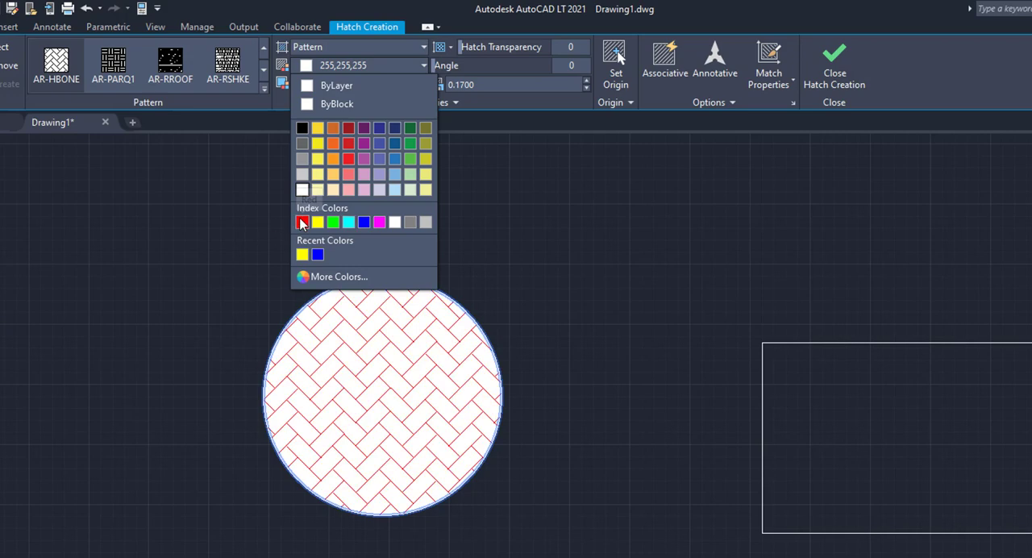
pyautogui.click(303, 221)
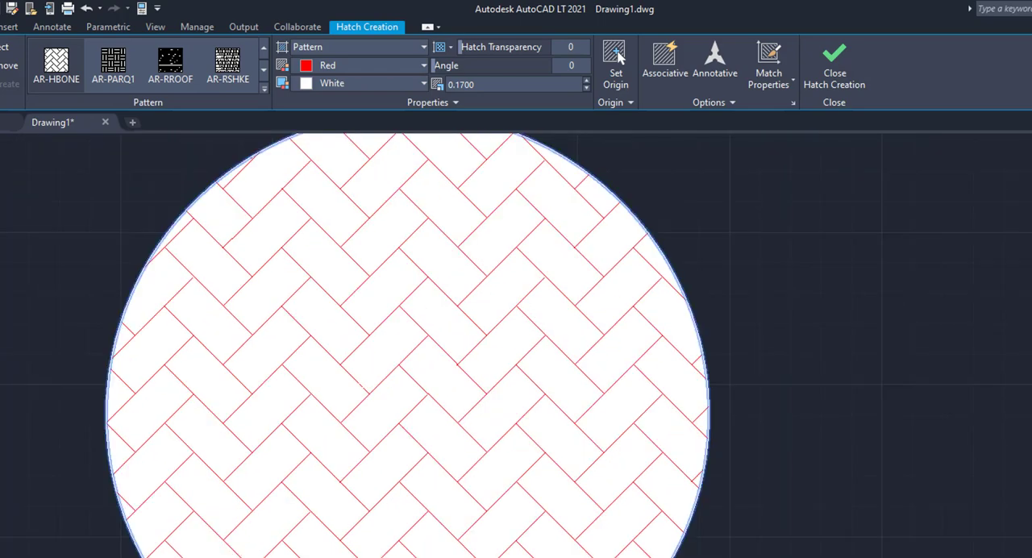
pyautogui.scroll(-3)
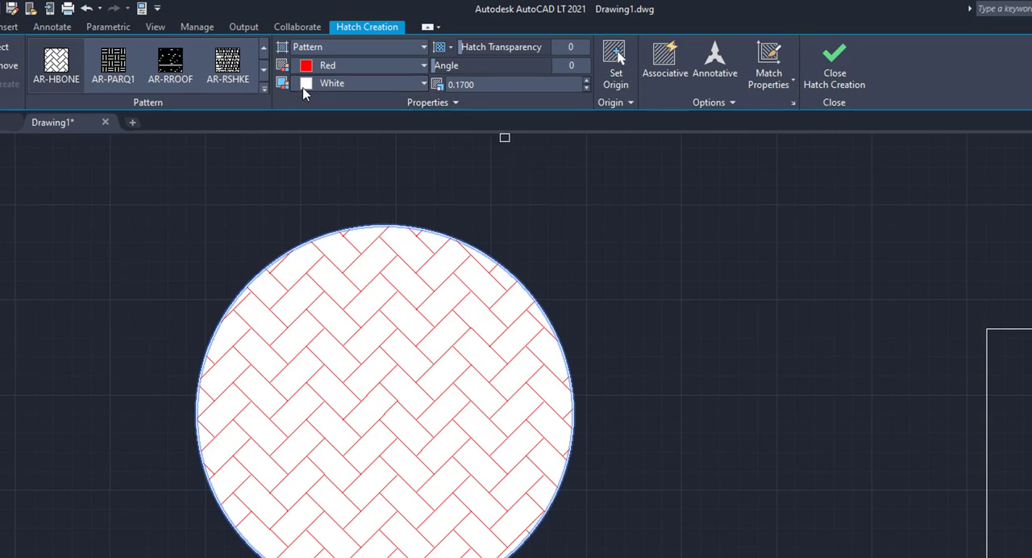
pyautogui.click(424, 83)
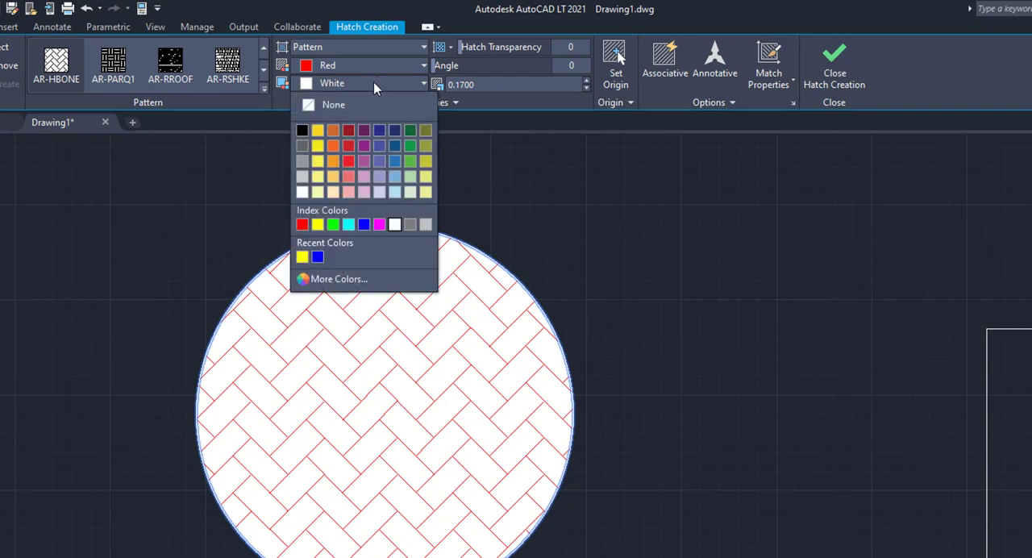
pyautogui.click(334, 104)
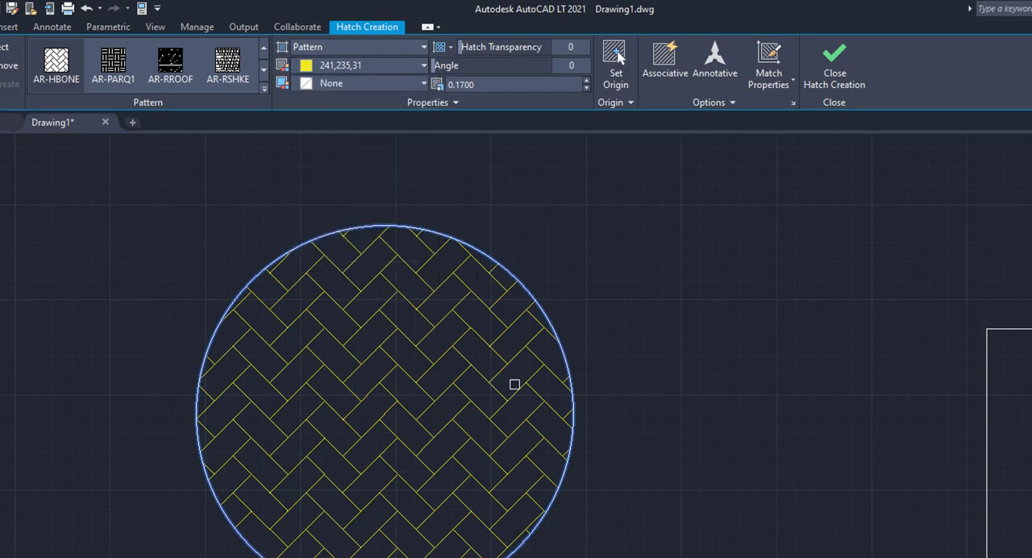
pyautogui.moveTo(522, 328)
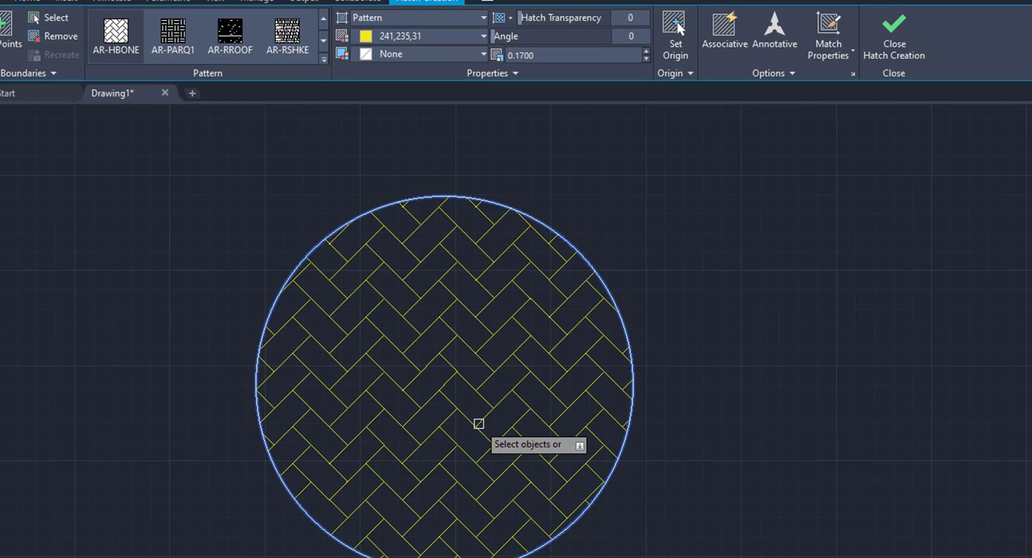
# Step: Exit hatch creation and erase the circle's yellow herringbone hatch
pyautogui.press('escape')
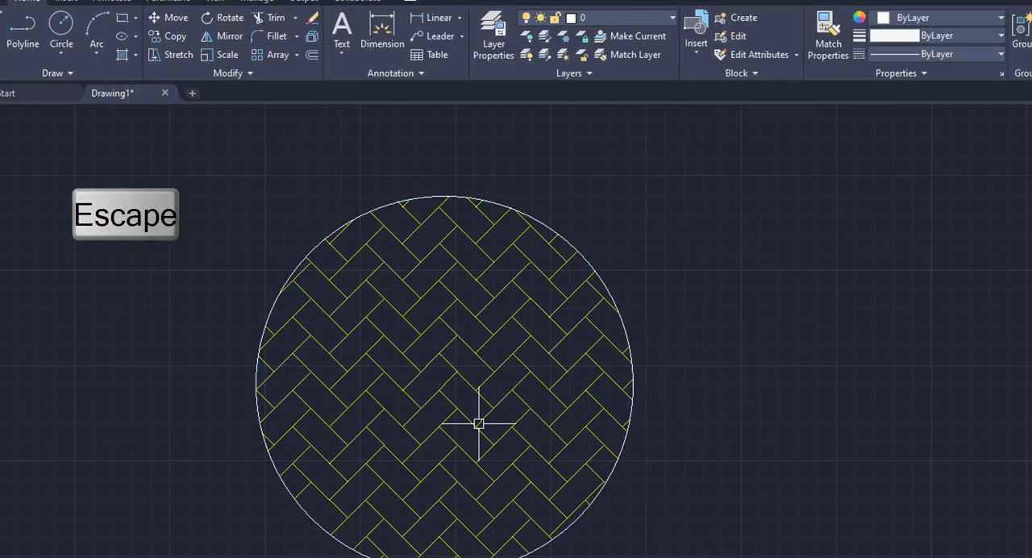
pyautogui.press('Escape')
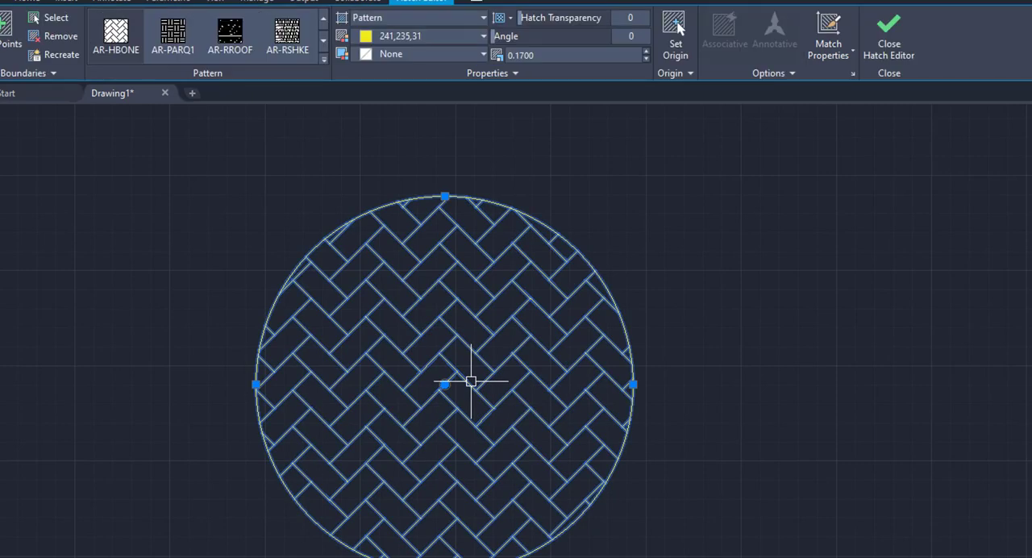
pyautogui.rightClick(471, 383)
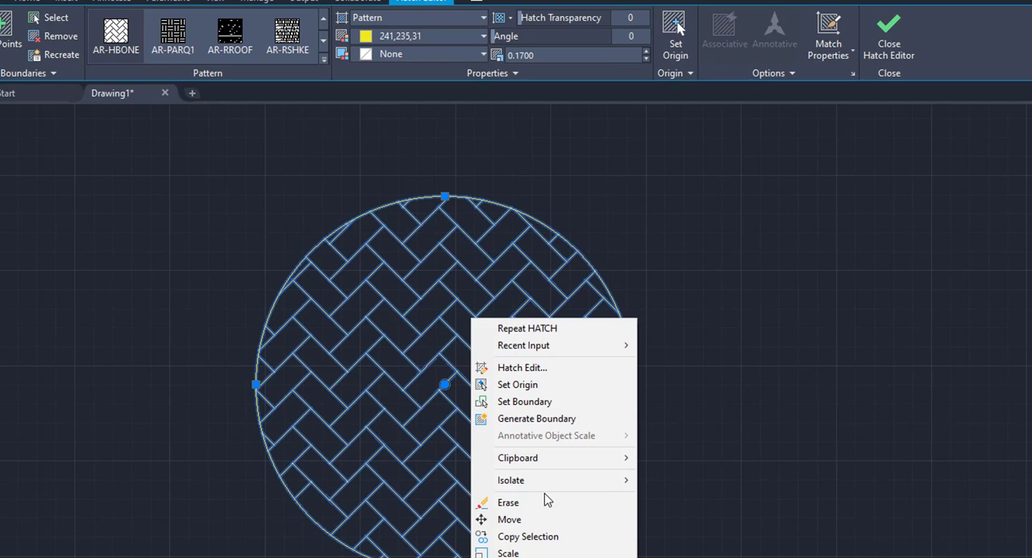
pyautogui.click(508, 502)
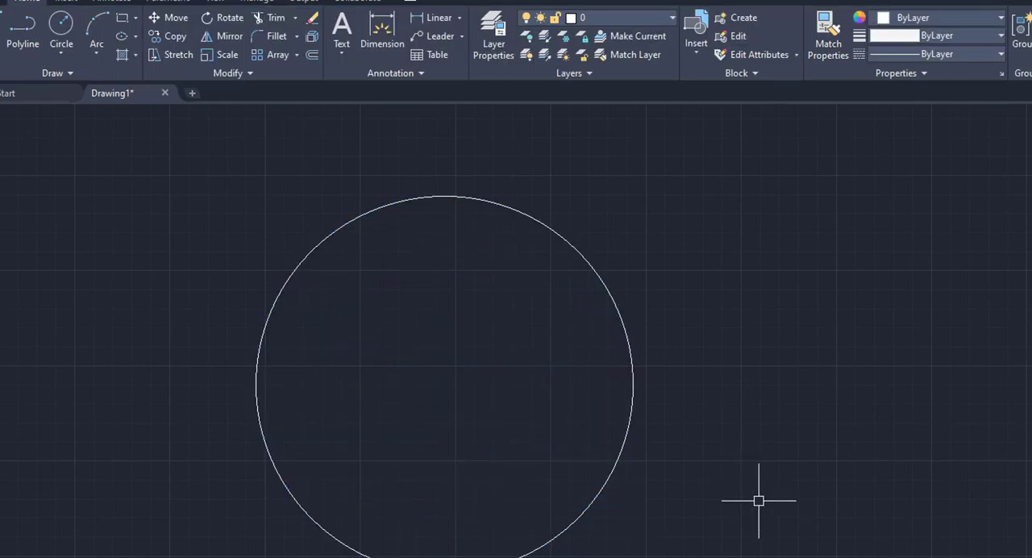